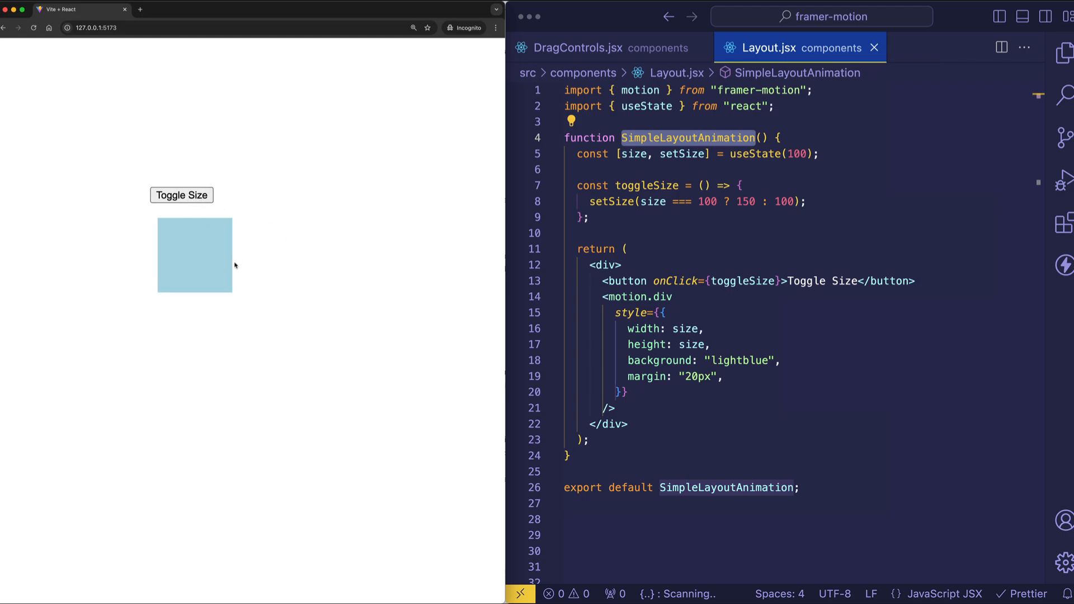
mouse_move(219, 262)
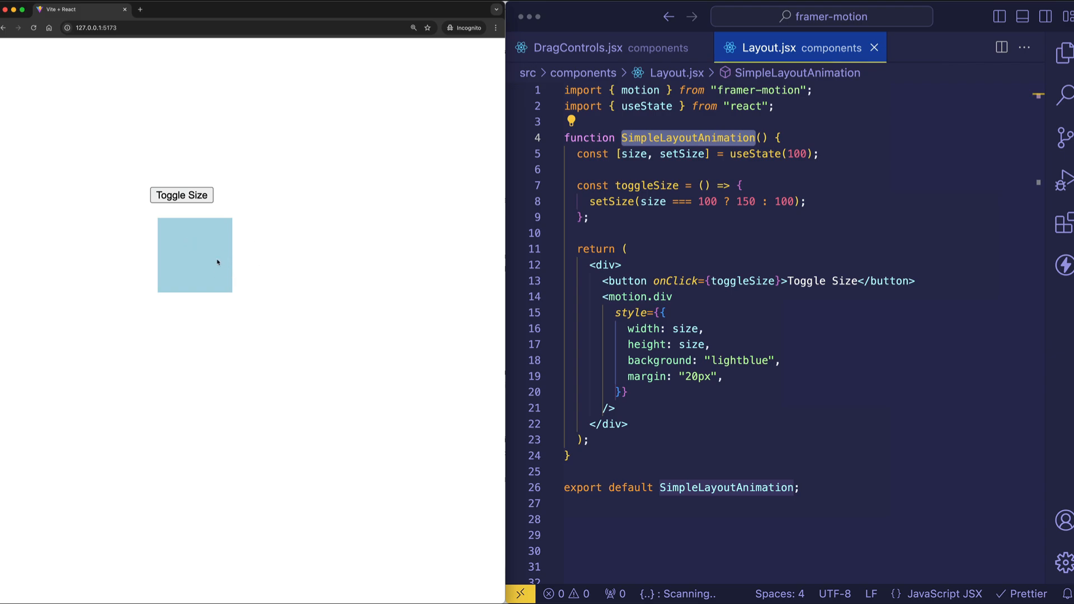
mouse_move(256, 211)
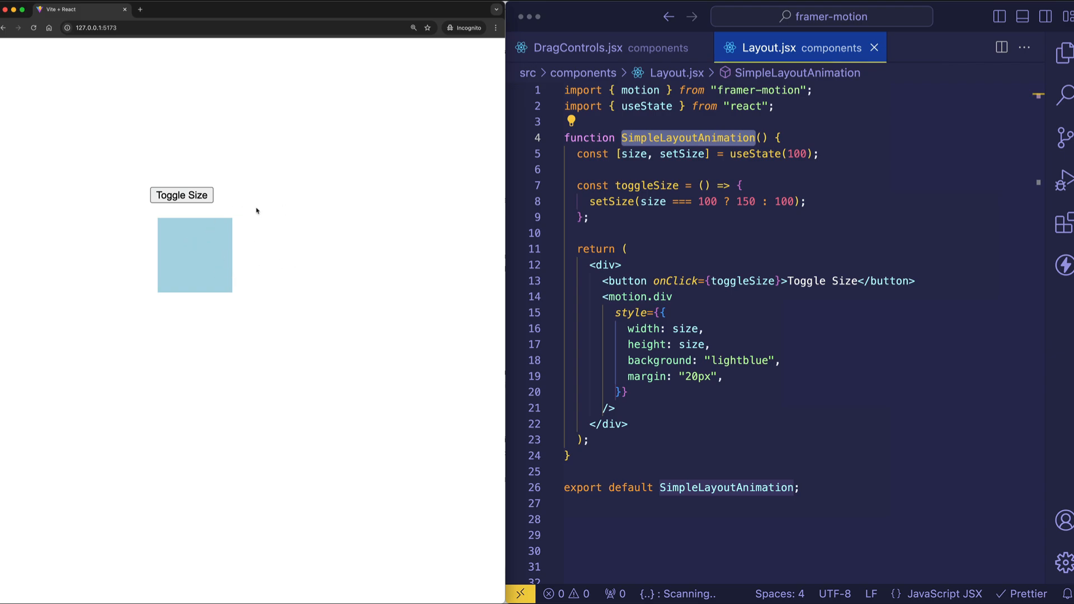
mouse_move(230, 204)
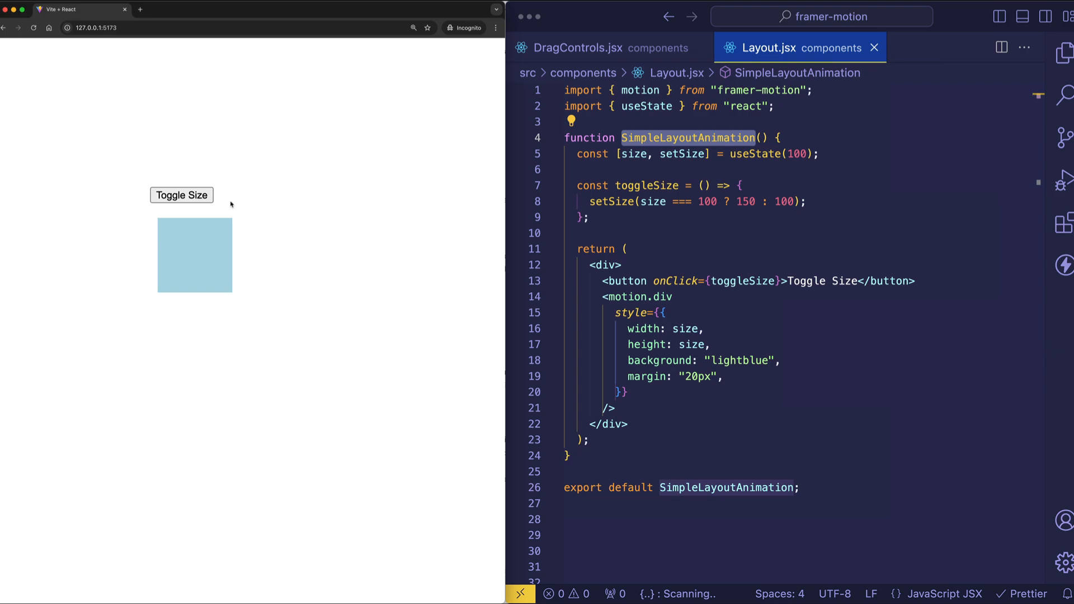
Add a layout prop to the motion.div and toggle the light-blue box between 100px and 150px to see it animate.
click(181, 194)
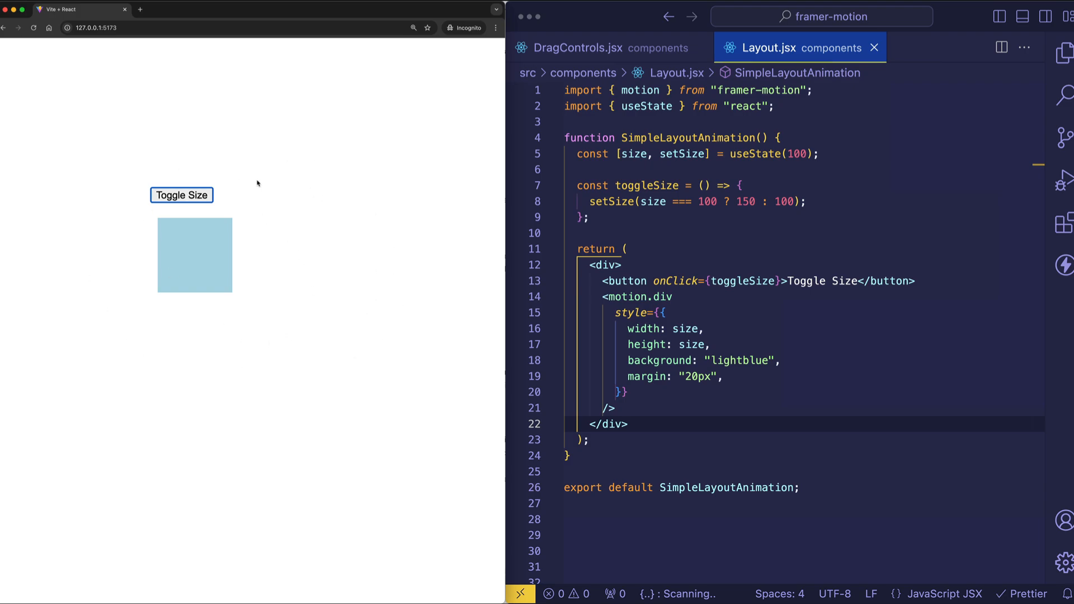
mouse_move(155, 216)
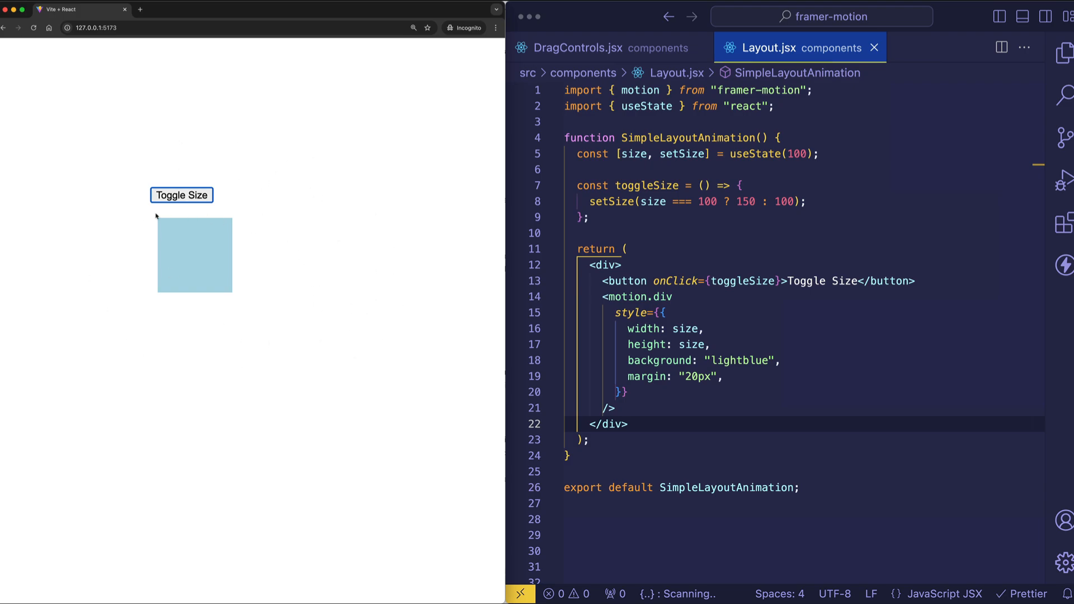
mouse_move(294, 226)
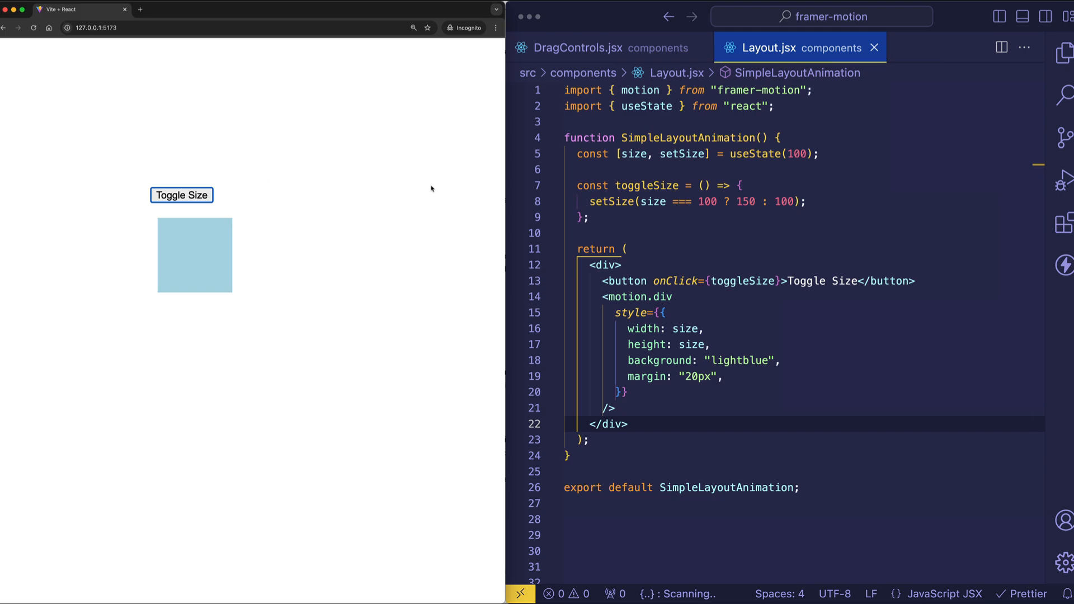
mouse_move(464, 233)
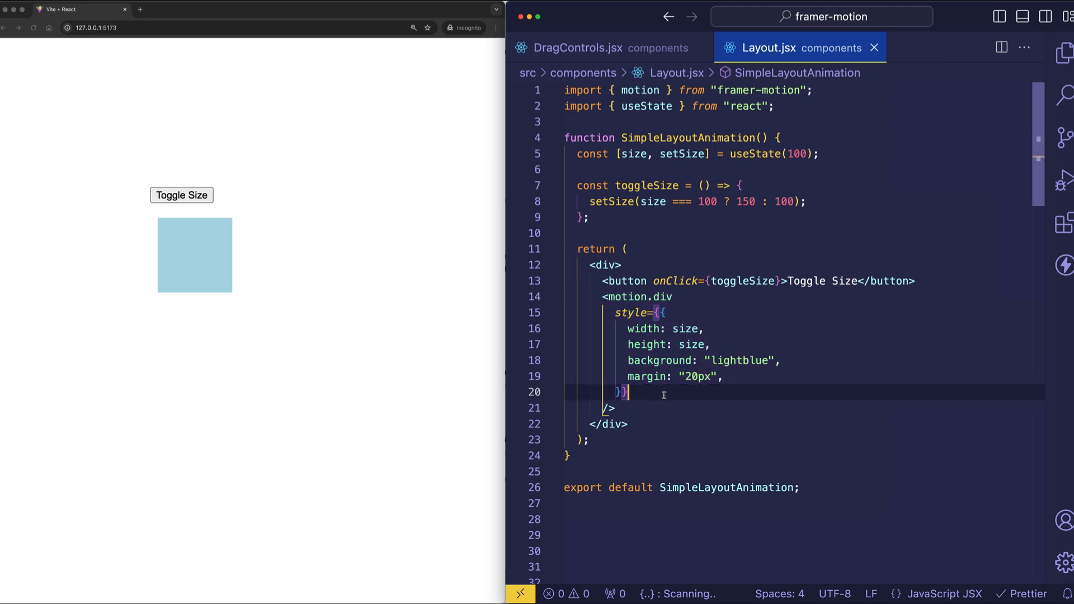
text(layout)
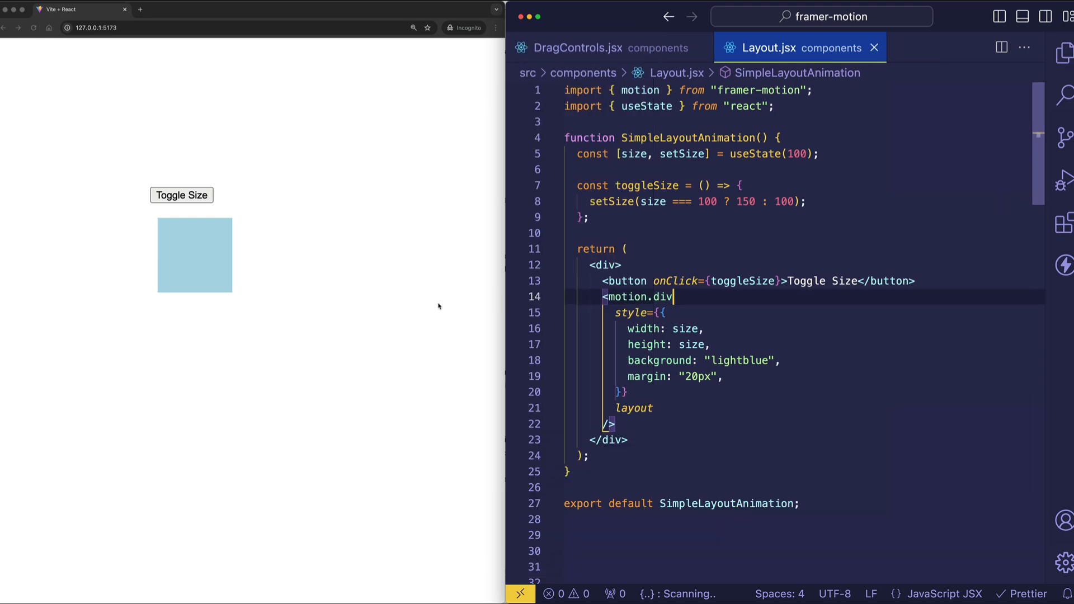
click(181, 194)
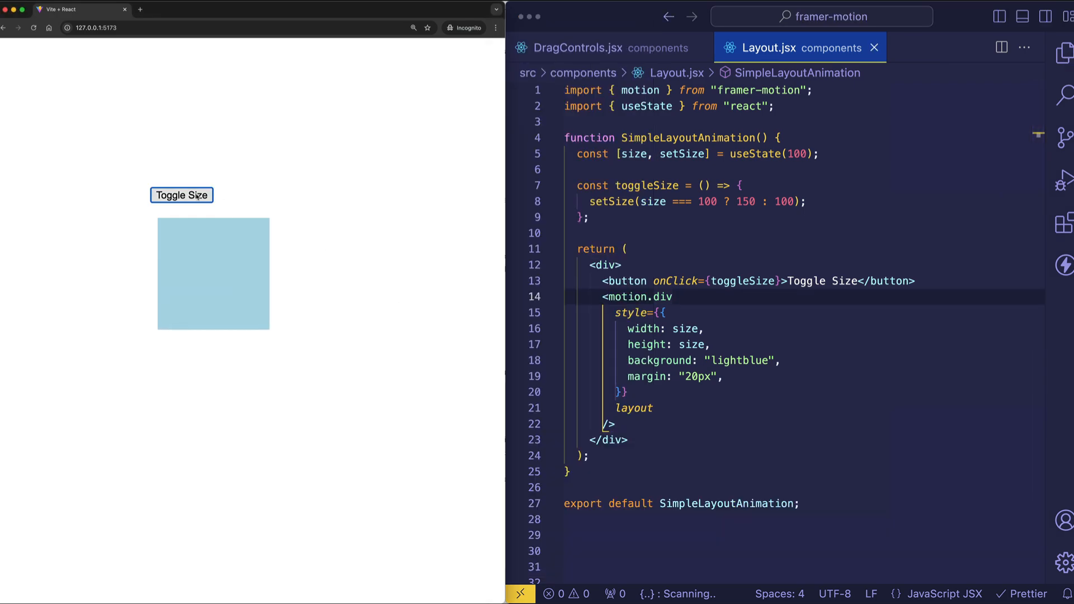
click(181, 195)
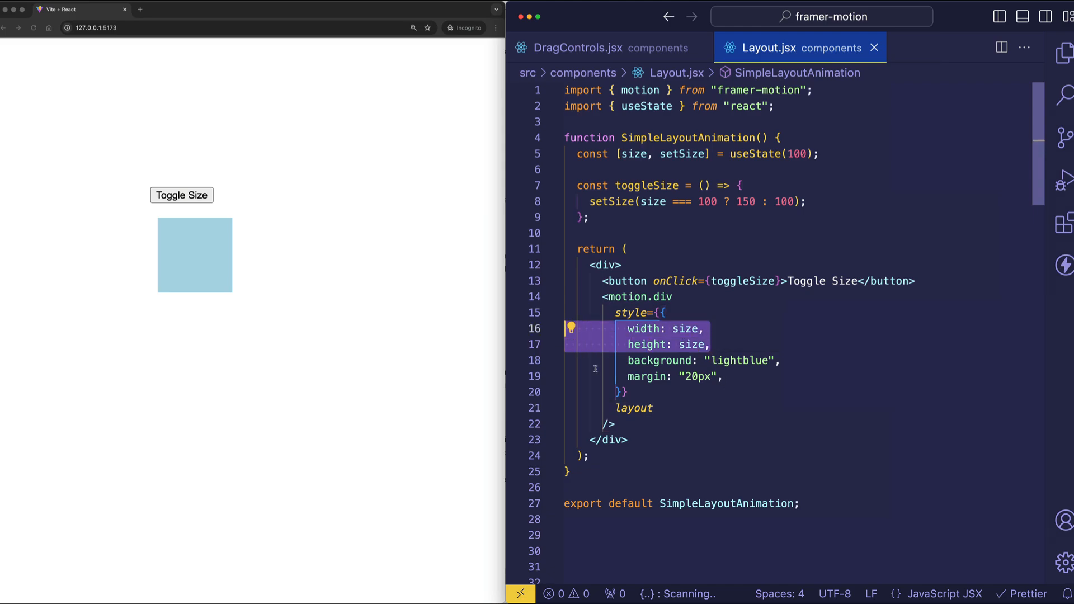
mouse_move(746, 377)
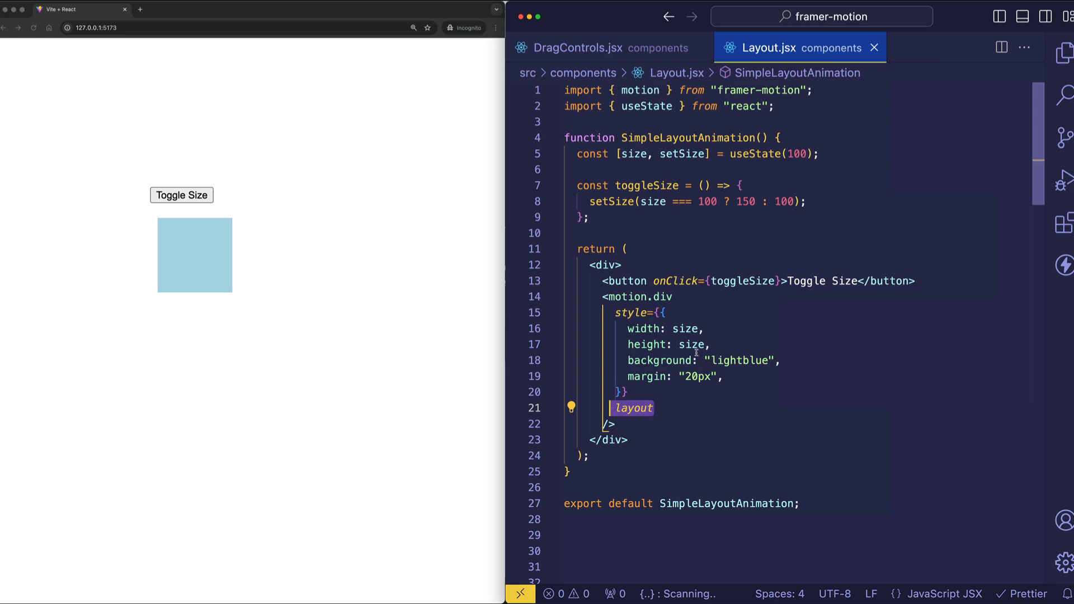
scroll(down, 3)
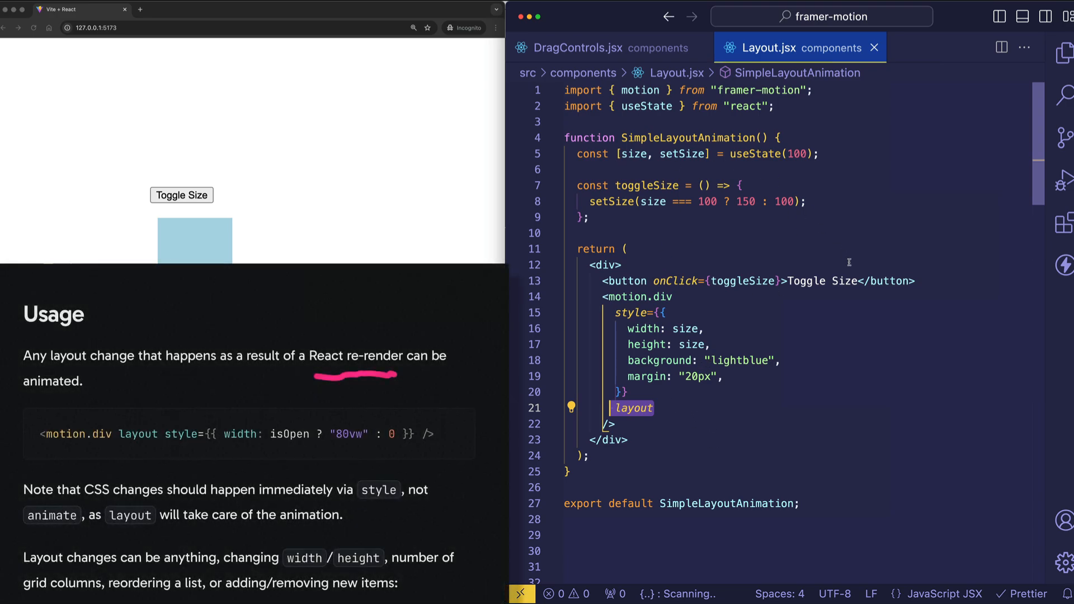
mouse_move(899, 240)
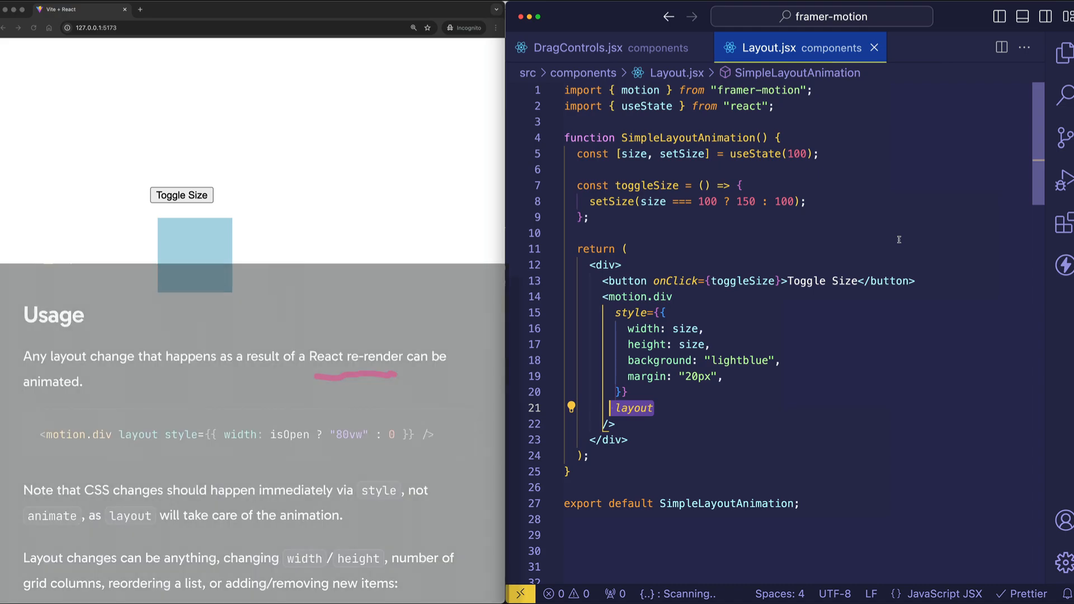
click(181, 195)
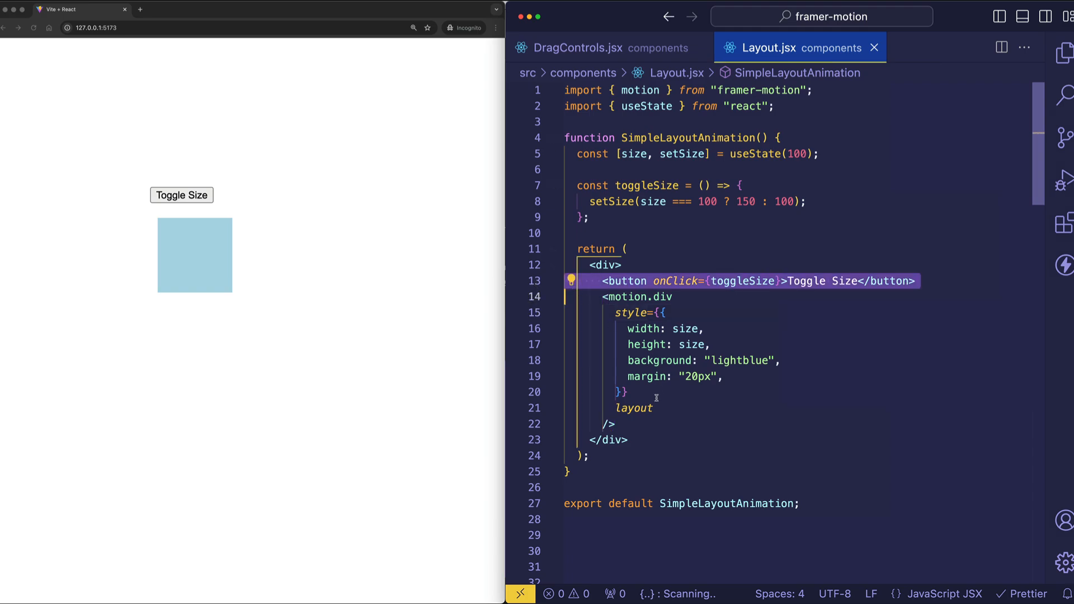
click(637, 297)
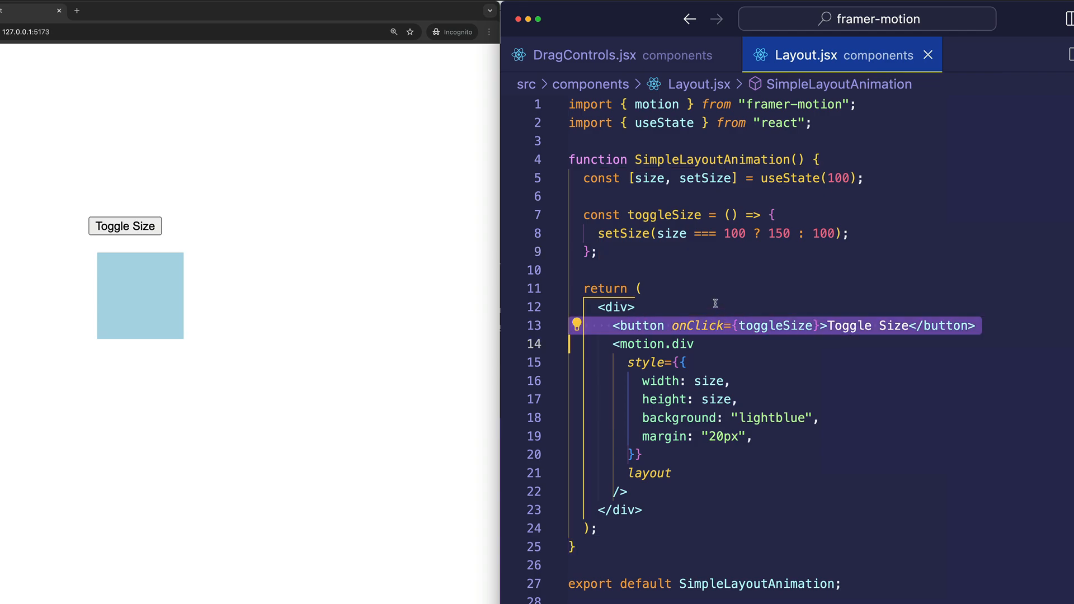
click(777, 325)
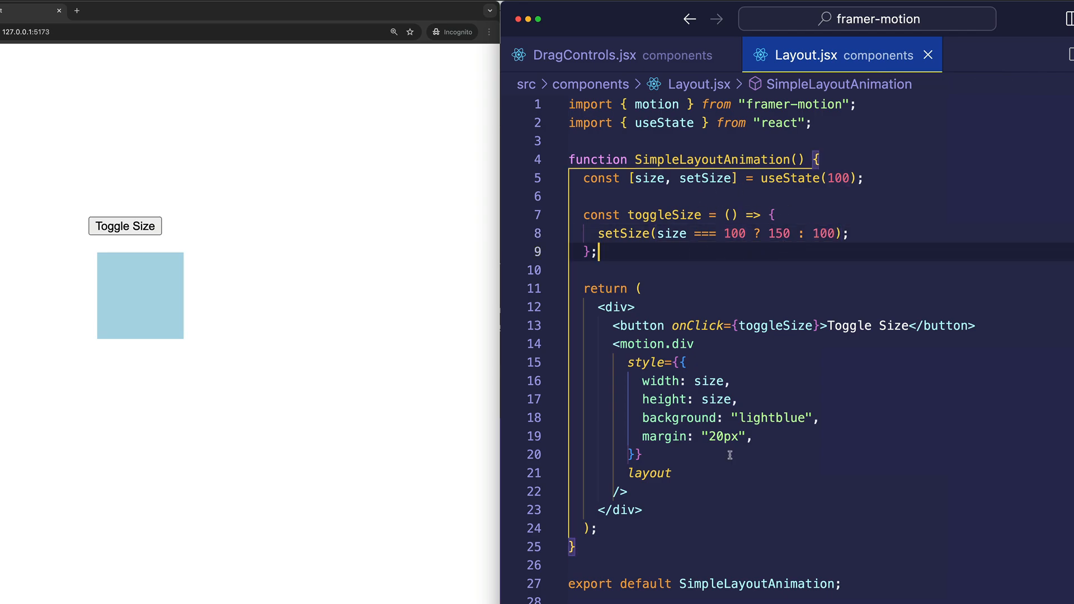
click(674, 473)
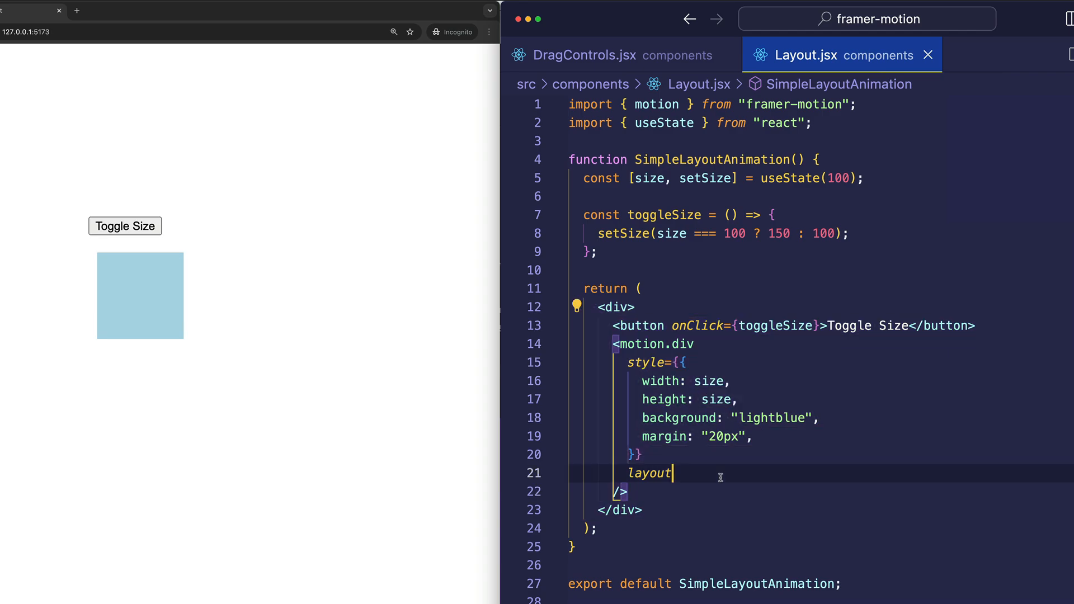